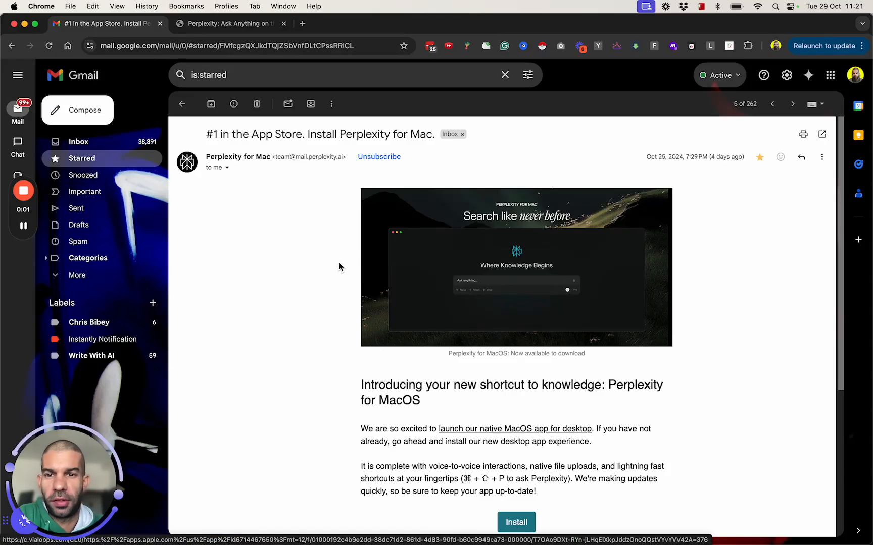
mouse_move(267, 170)
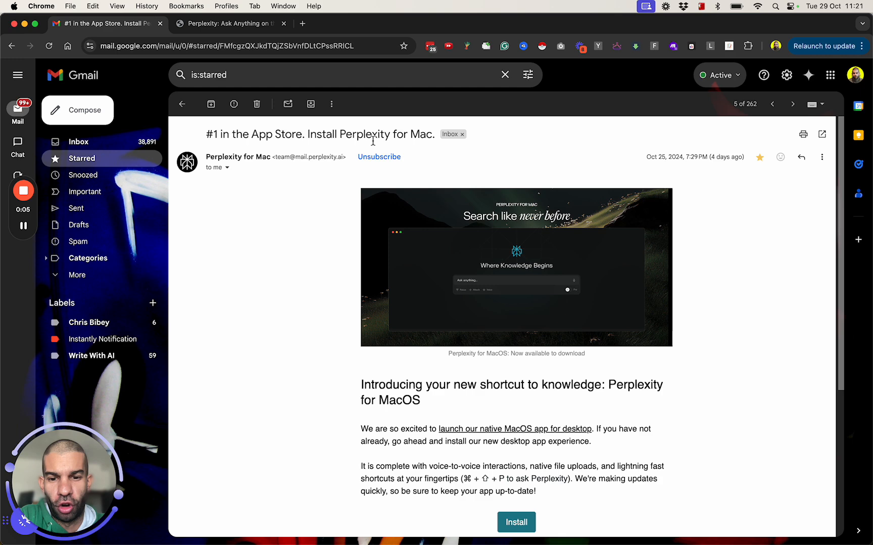
Step: Scroll the Perplexity for Mac email and open the app's App Store listing
scroll("down", 3)
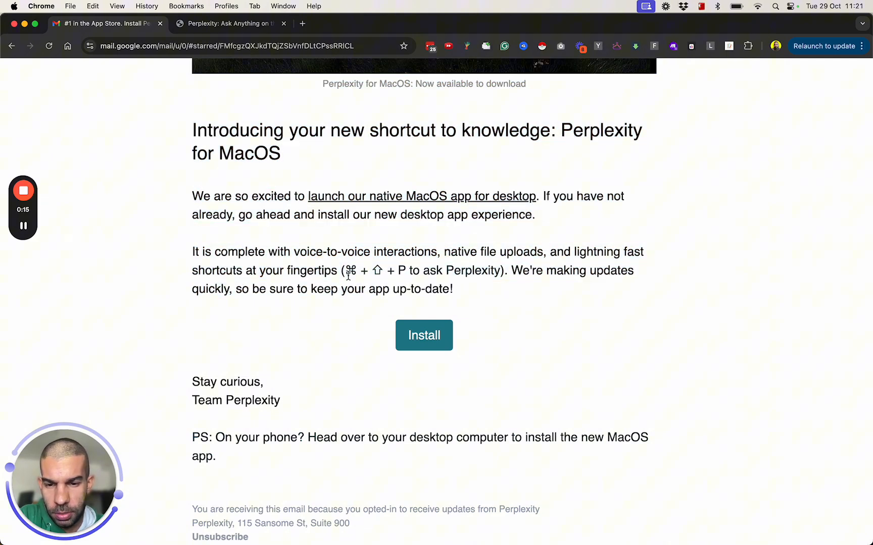
left_click_drag(343, 271, 409, 270)
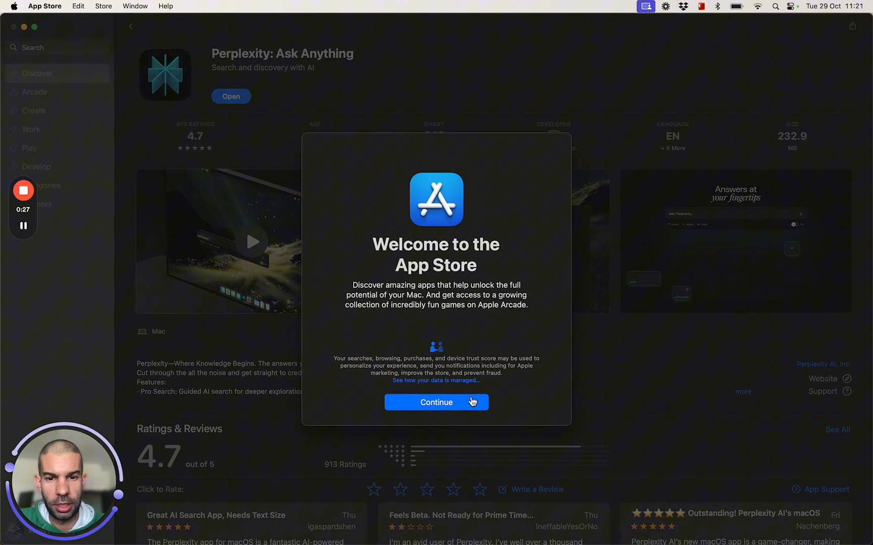
Step: Dismiss the App Store welcome notice and open the installed Perplexity app
left_click(436, 402)
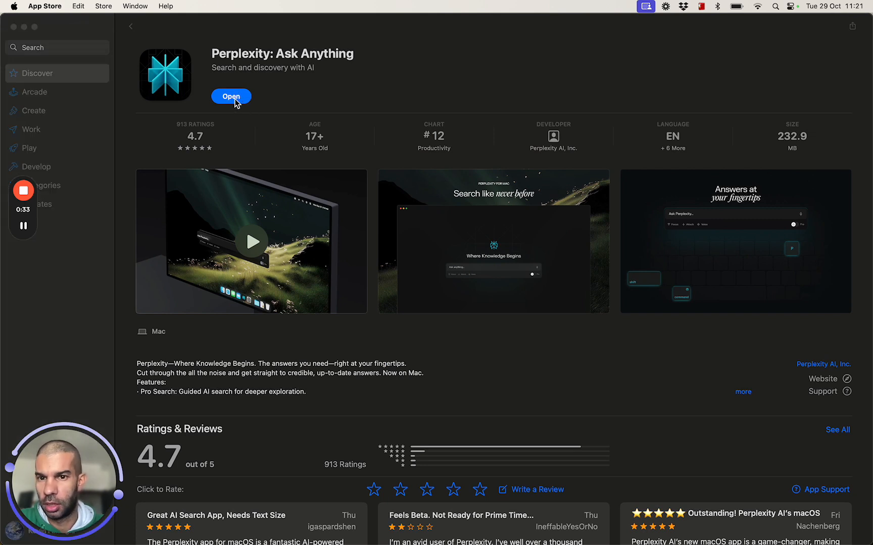
left_click(230, 96)
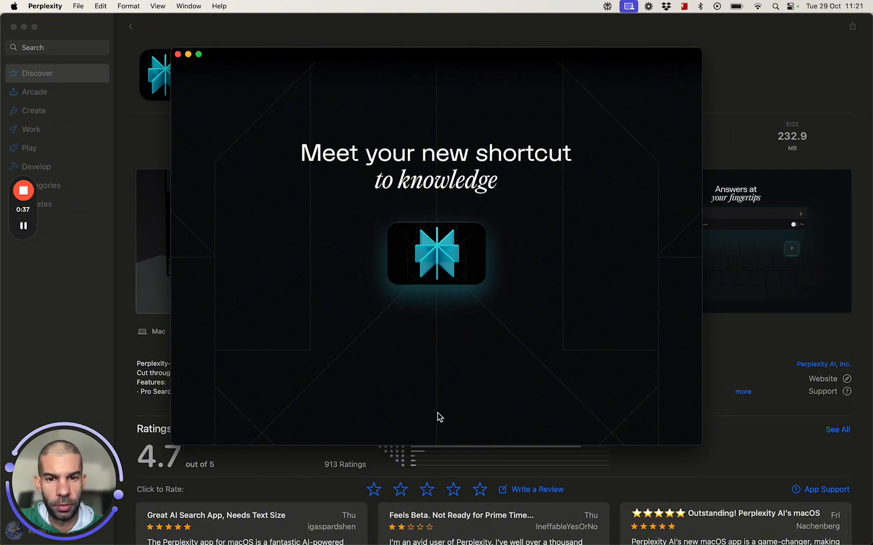
Step: Click Next through the intro, startup preference and shortcuts screens, leaving launch on startup off
type("How many stars are in the")
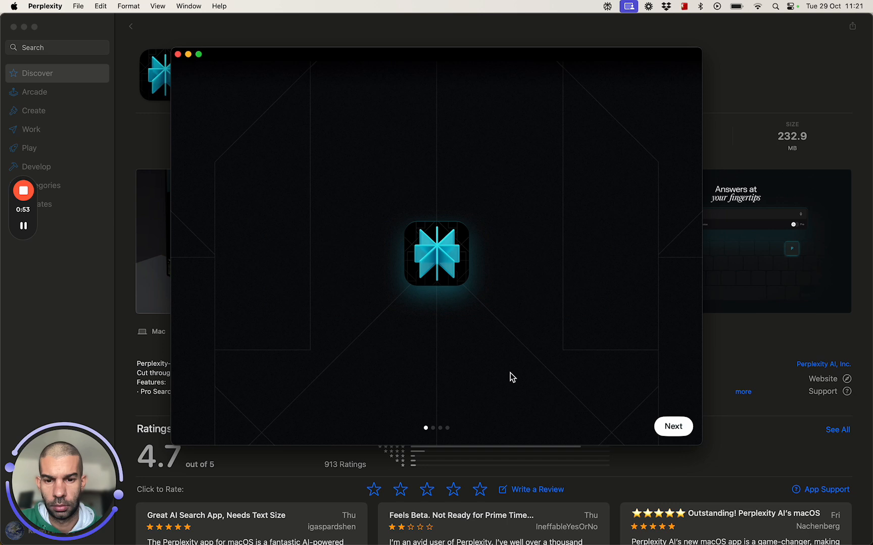
mouse_move(600, 397)
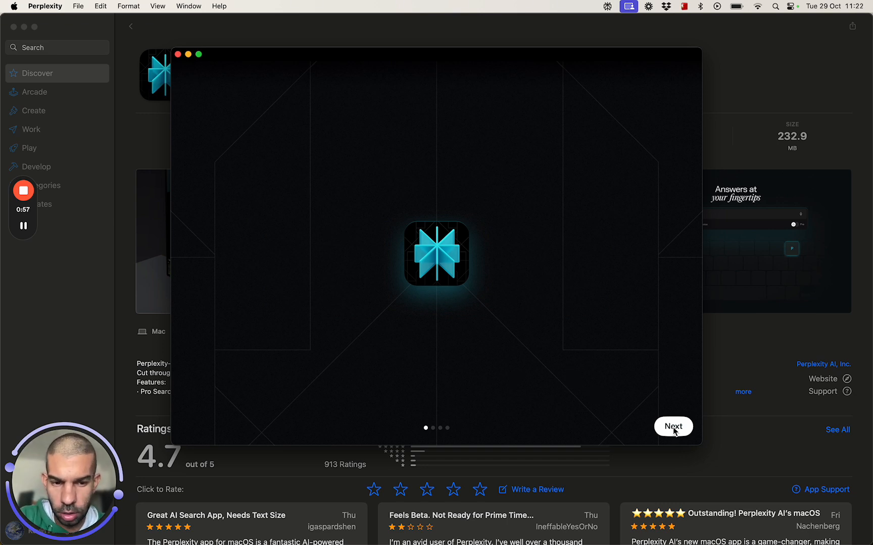
left_click(674, 427)
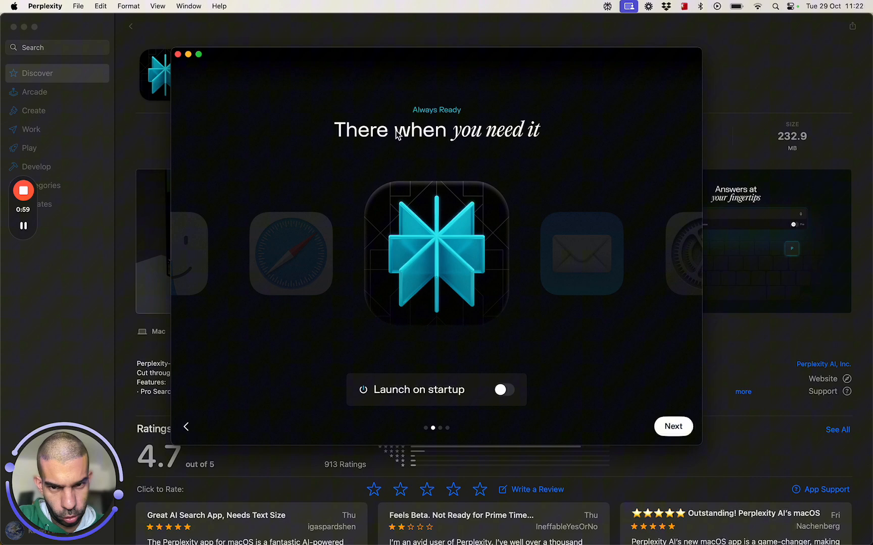
mouse_move(503, 403)
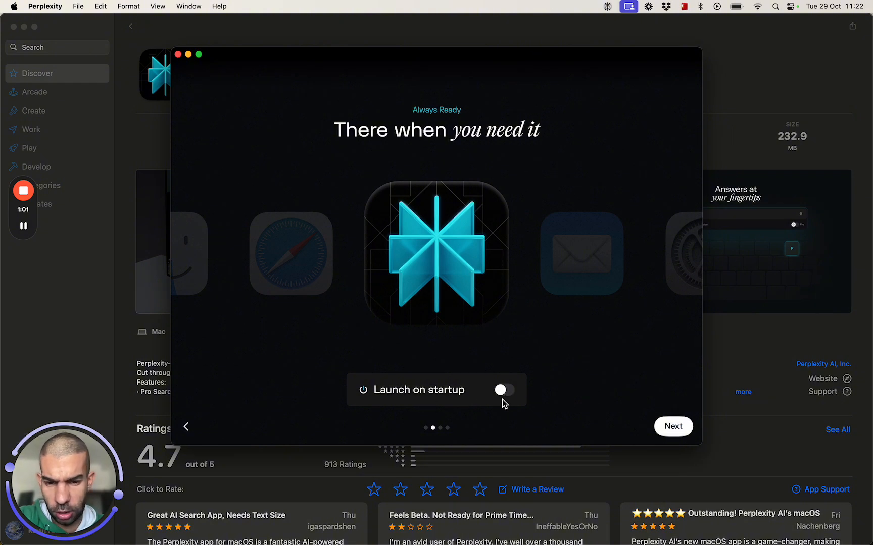
left_click(673, 426)
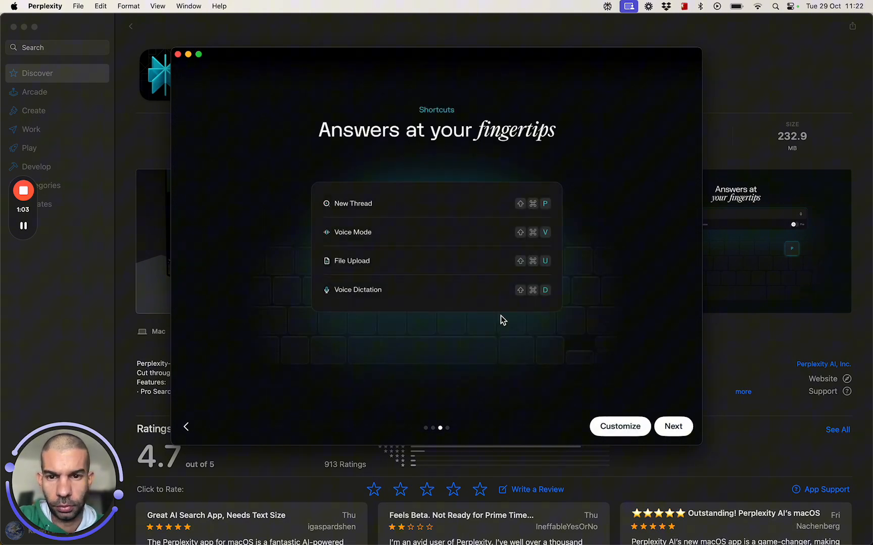
mouse_move(360, 183)
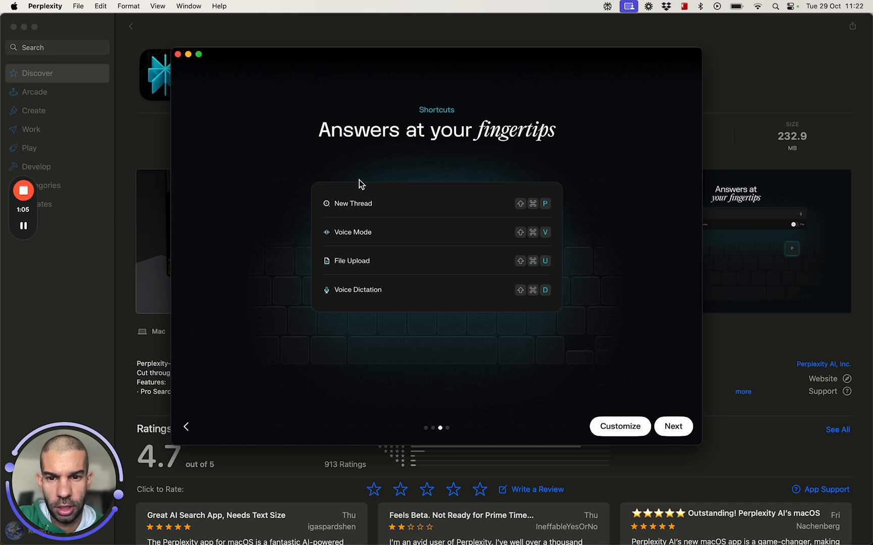
mouse_move(414, 208)
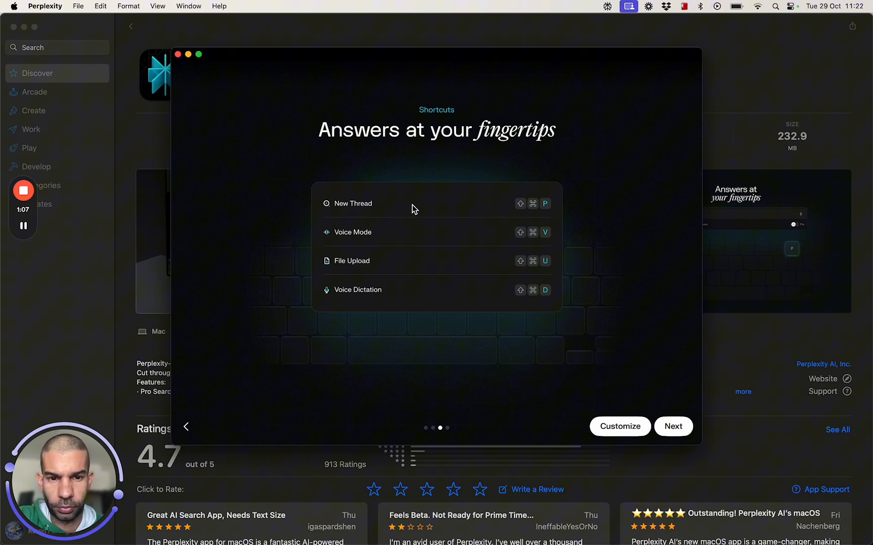
mouse_move(536, 243)
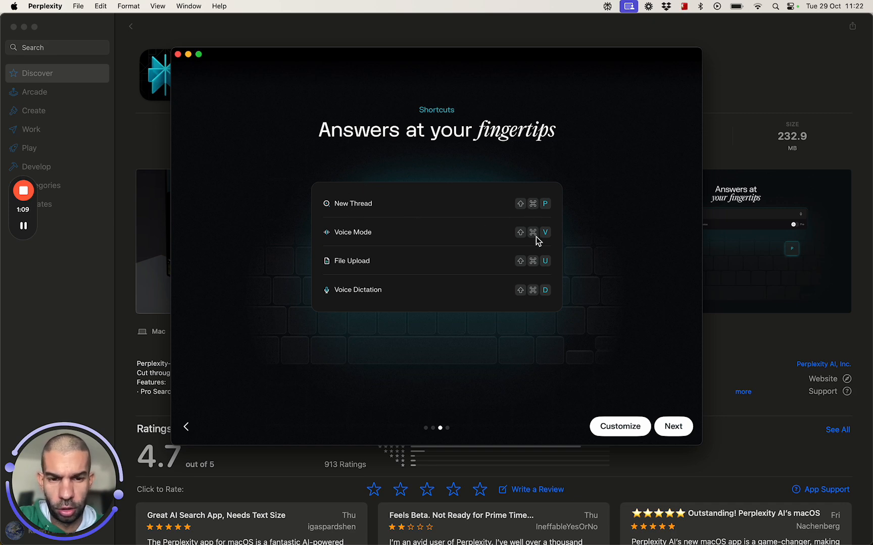
mouse_move(538, 302)
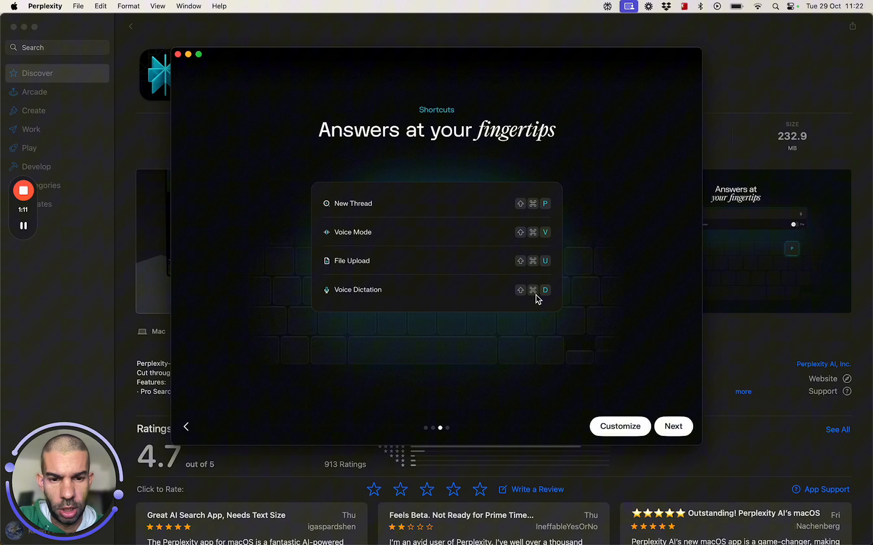
left_click(673, 427)
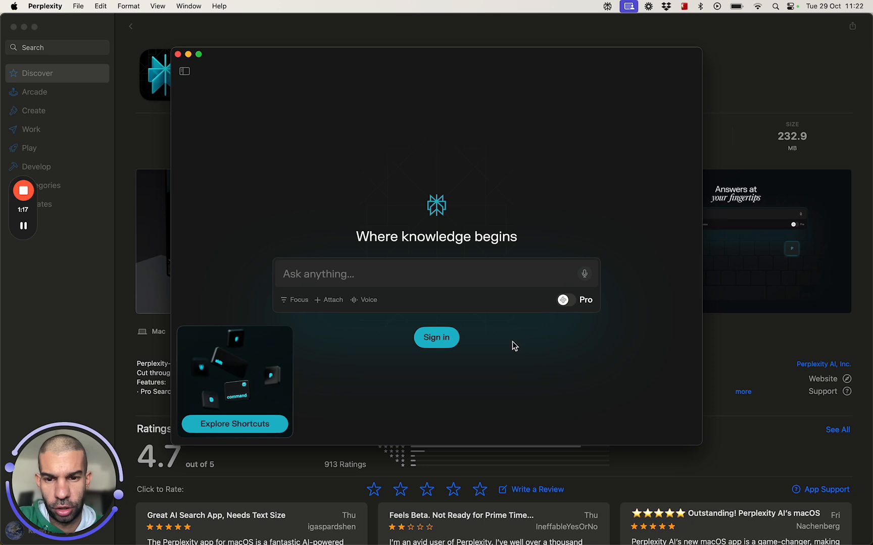
Step: Open Explore Shortcuts and move the Shortcuts window to the upper left
left_click(234, 424)
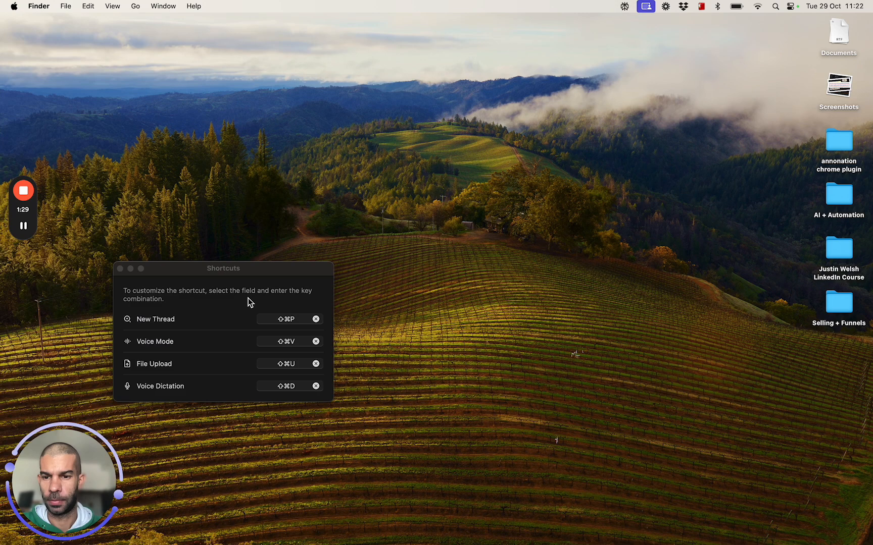
left_click_drag(223, 269, 272, 95)
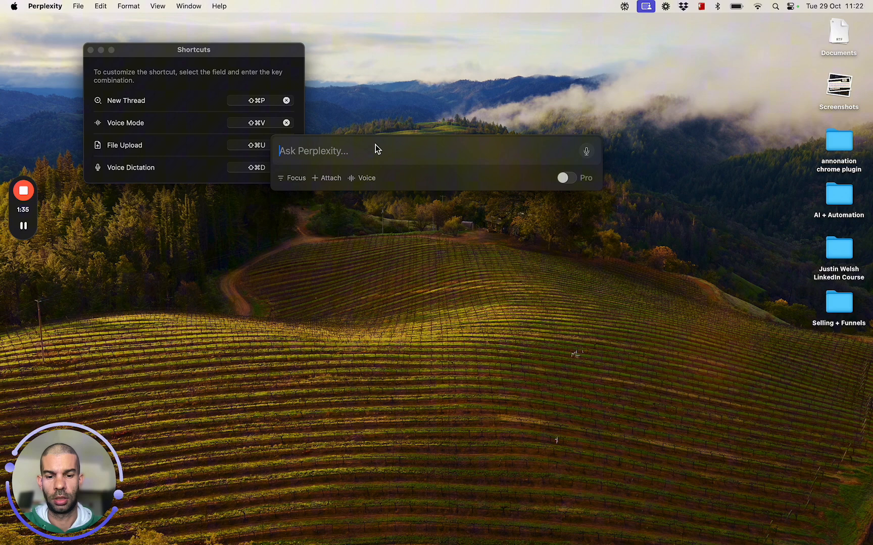
Step: Ask 'what can I do in Malta in winter', retry the failed answer, then close it
type("what can I do in M")
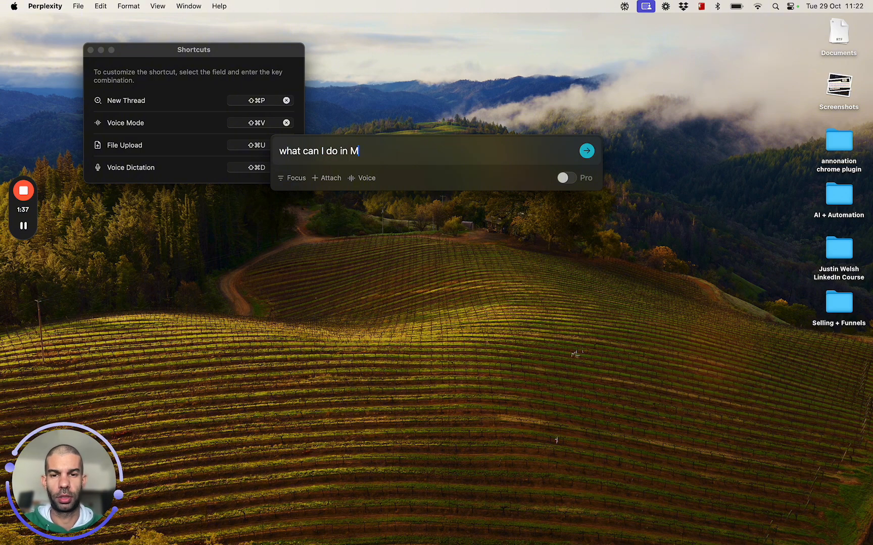
type("alta in d")
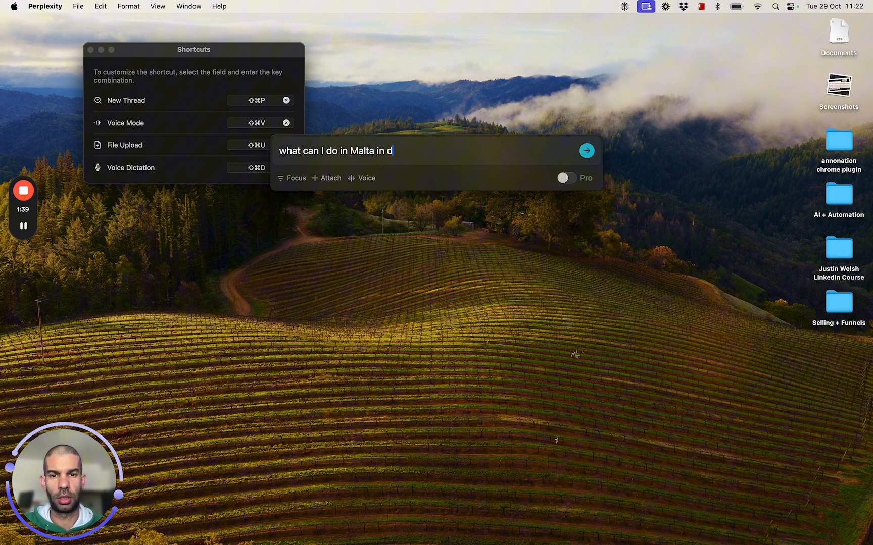
left_click(587, 150)
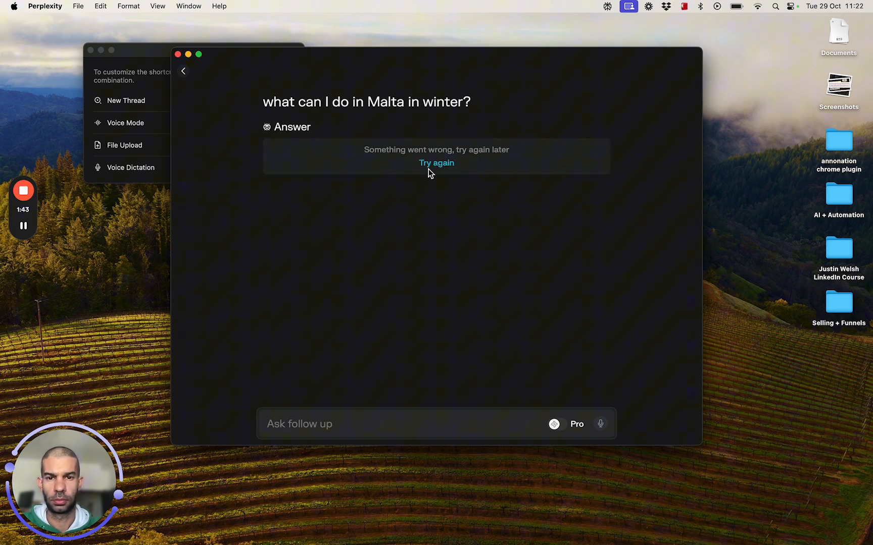
left_click(436, 163)
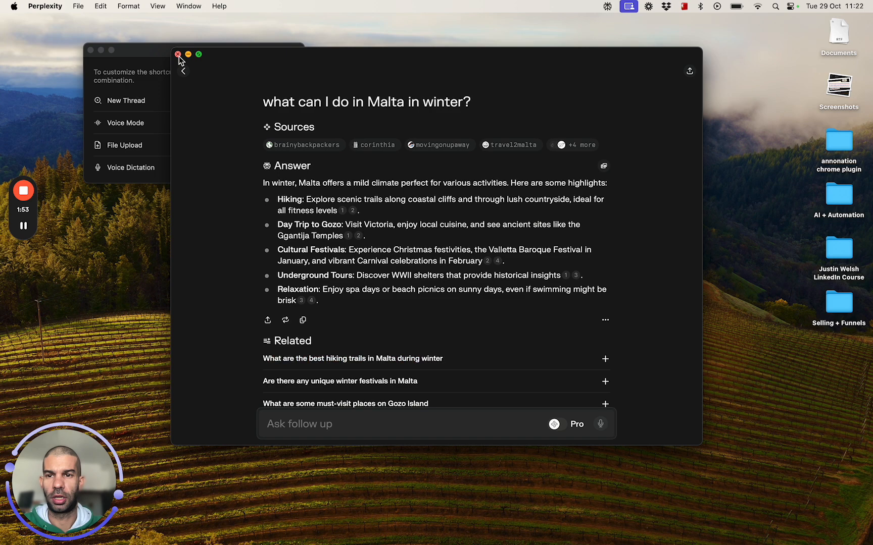
left_click(177, 54)
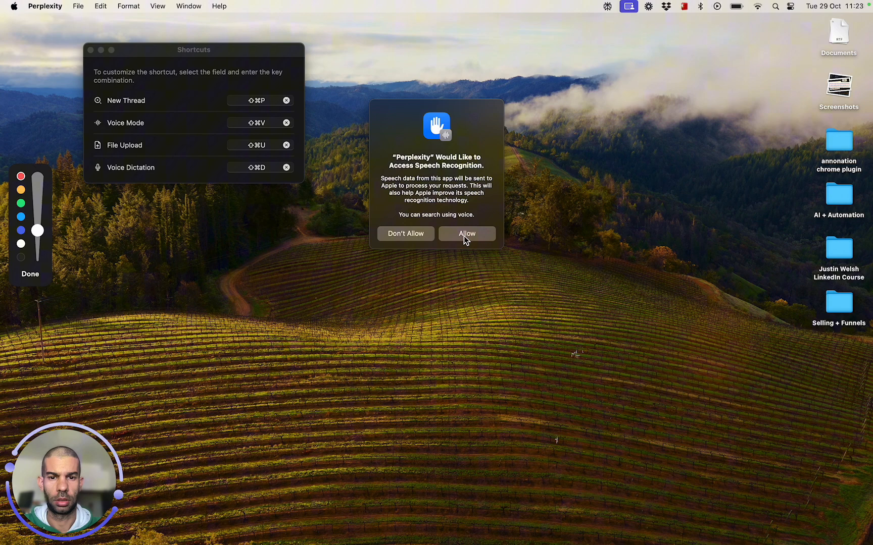
Step: Allow Perplexity speech recognition and microphone access
left_click(467, 234)
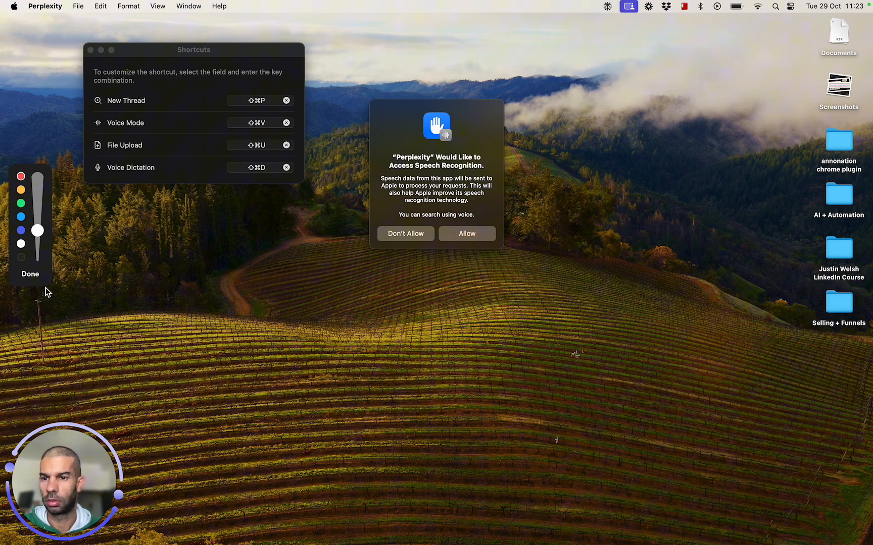
left_click(467, 233)
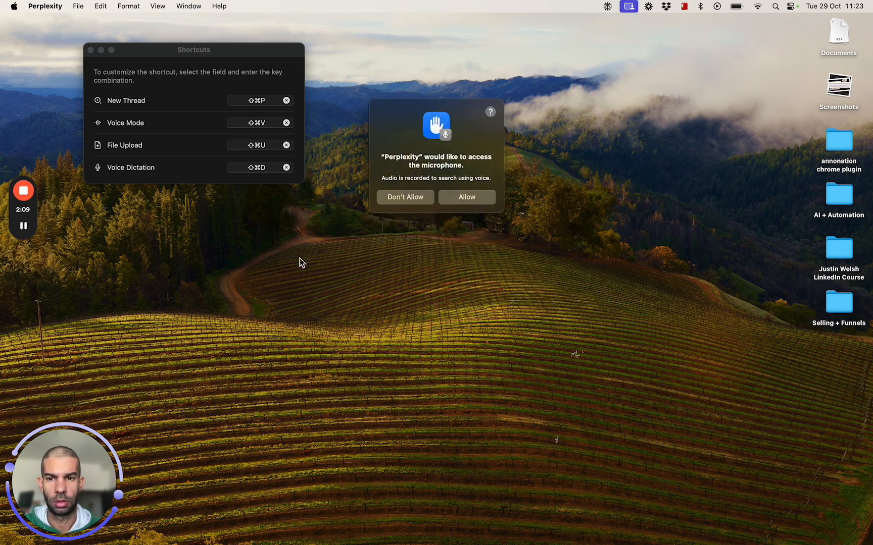
left_click(466, 197)
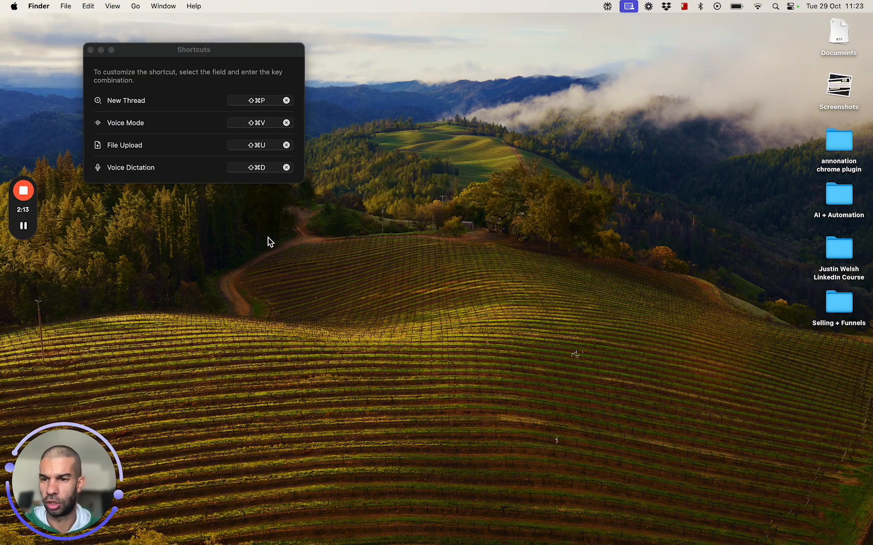
mouse_move(102, 229)
type("So it")
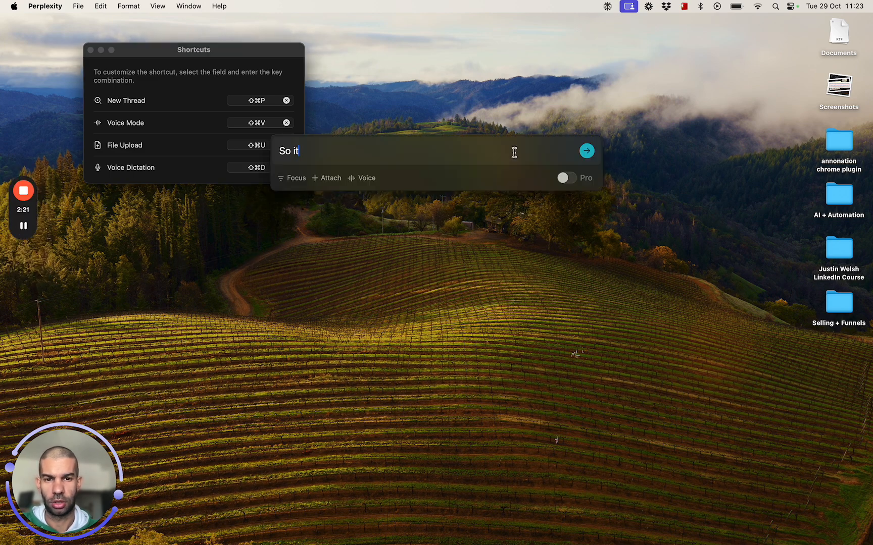
Step: Submit the dictated adventurous Malta winter question, scroll to Related questions, and close the answer
key("Backspace")
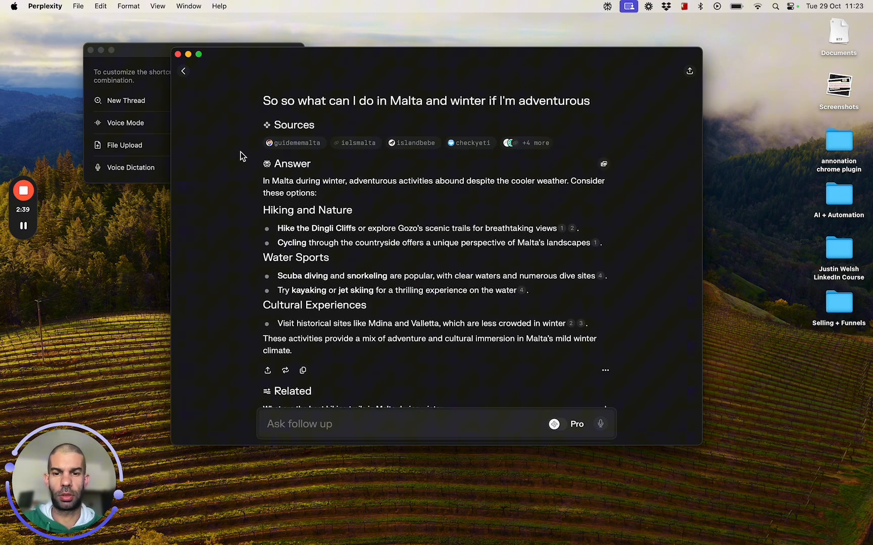
scroll("down", 3)
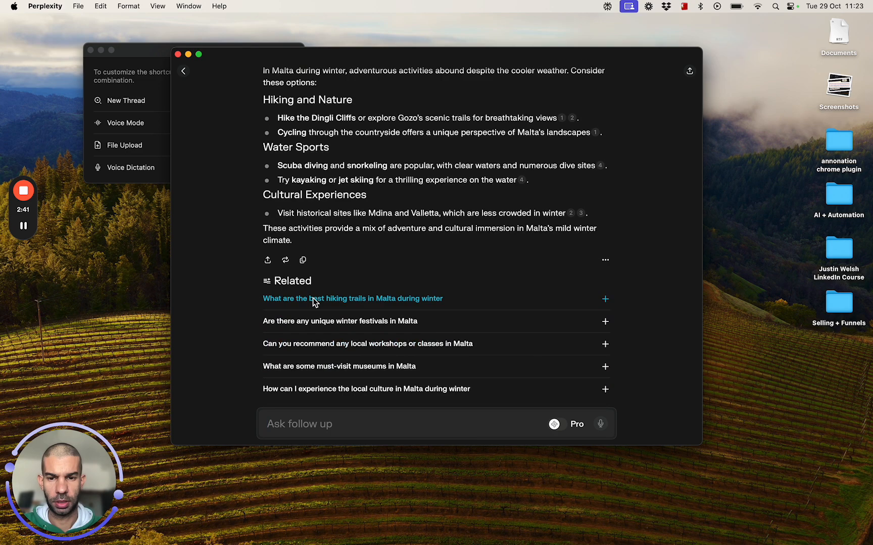
scroll("down", 3)
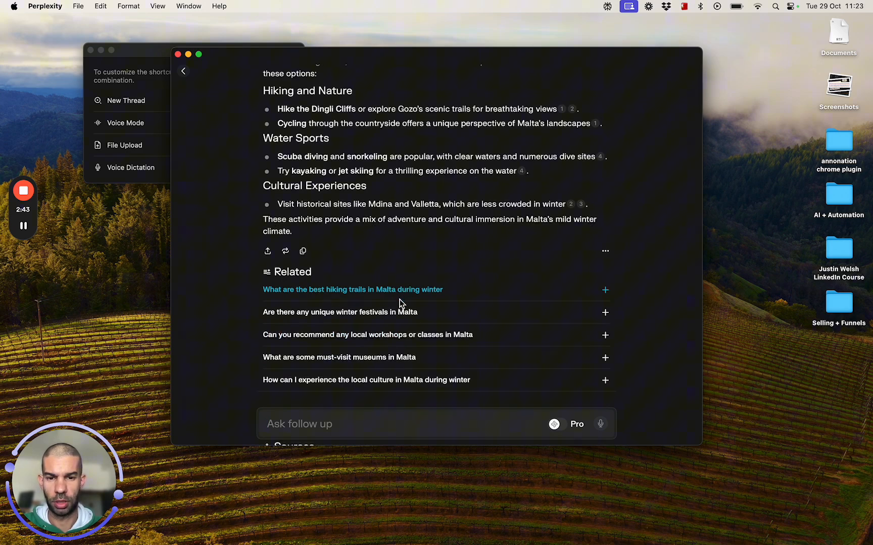
left_click(353, 289)
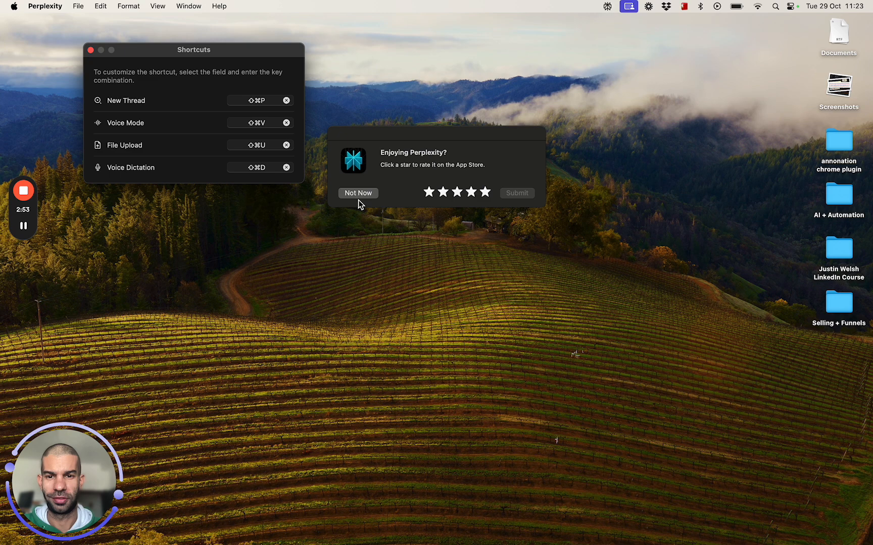
Step: Decline the rating prompt, sign in to Perplexity, and close the Pro subscription offer
left_click(358, 193)
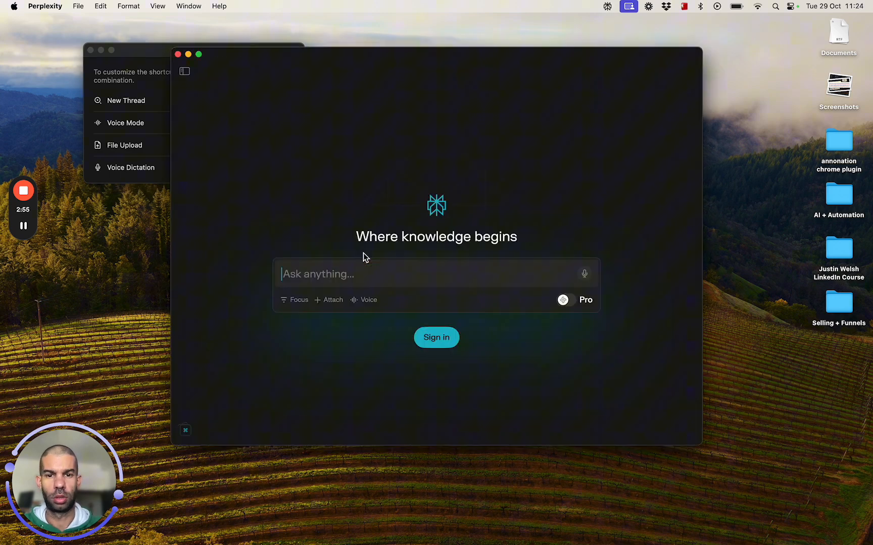
left_click(436, 337)
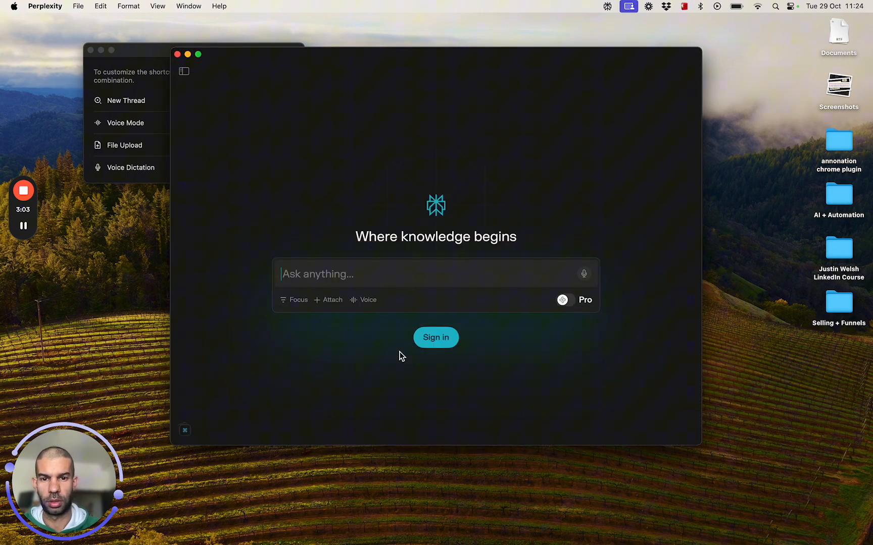
left_click(436, 338)
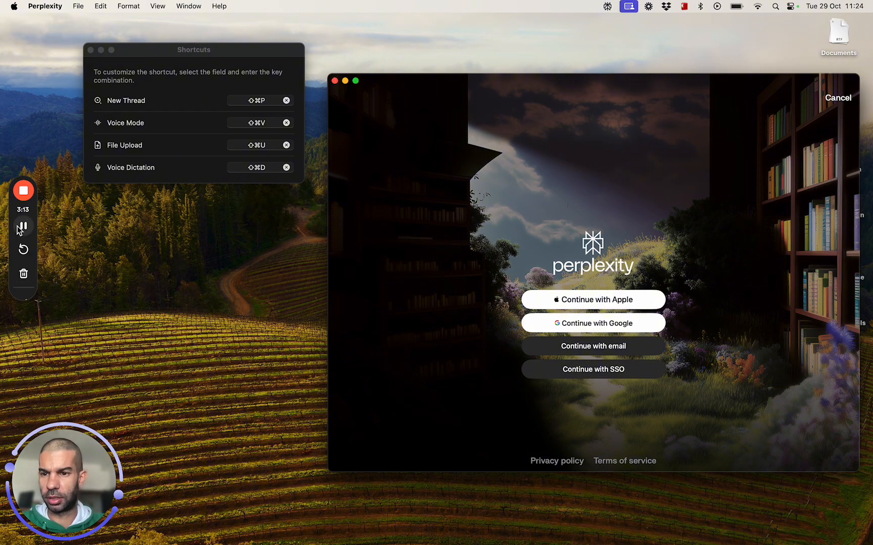
left_click(841, 98)
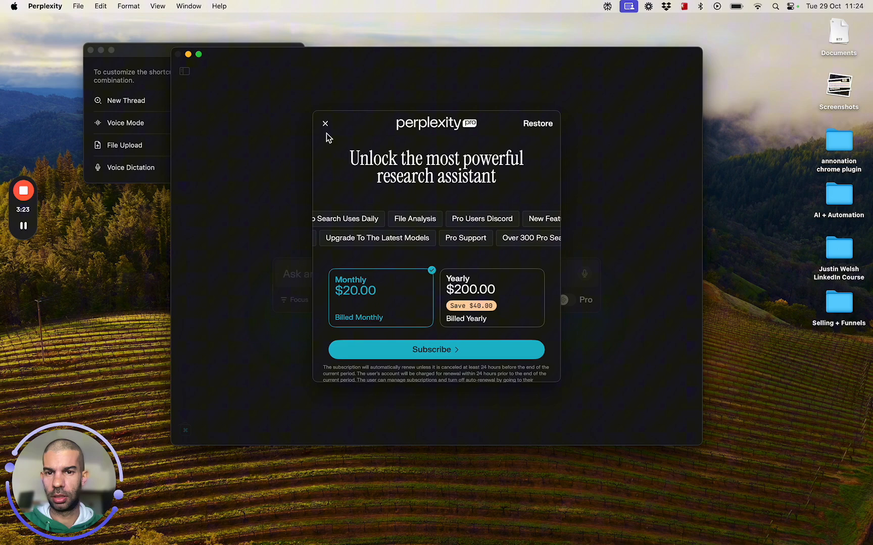
left_click(325, 123)
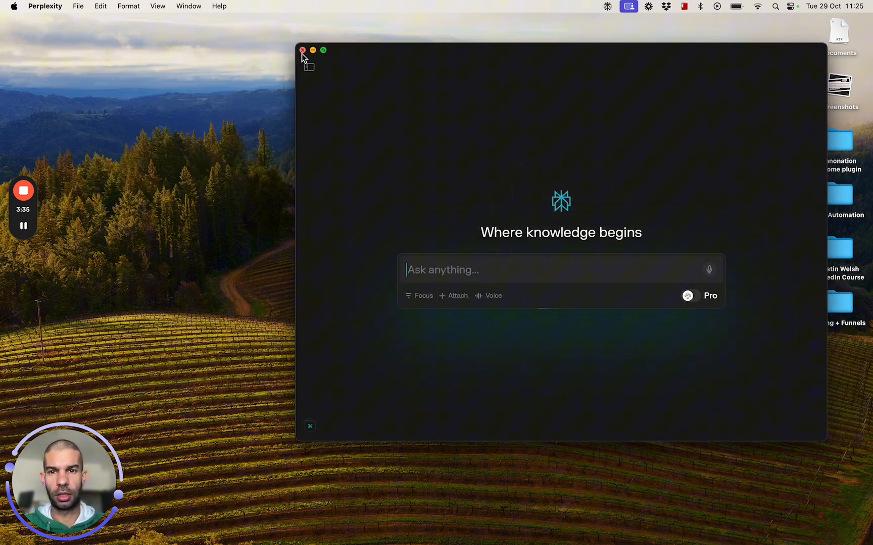
Step: Close the main window, switch Pro search on in the quick-ask bar, and start dictation
left_click(303, 50)
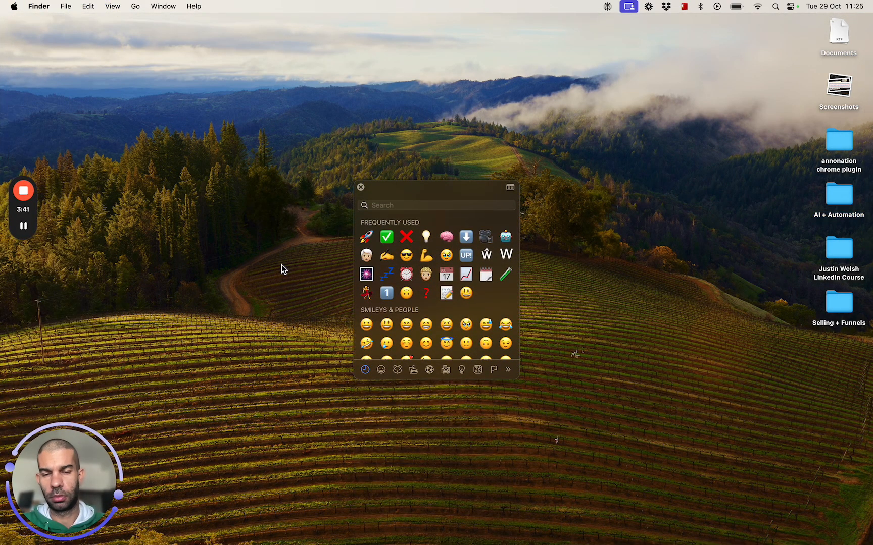
mouse_move(305, 315)
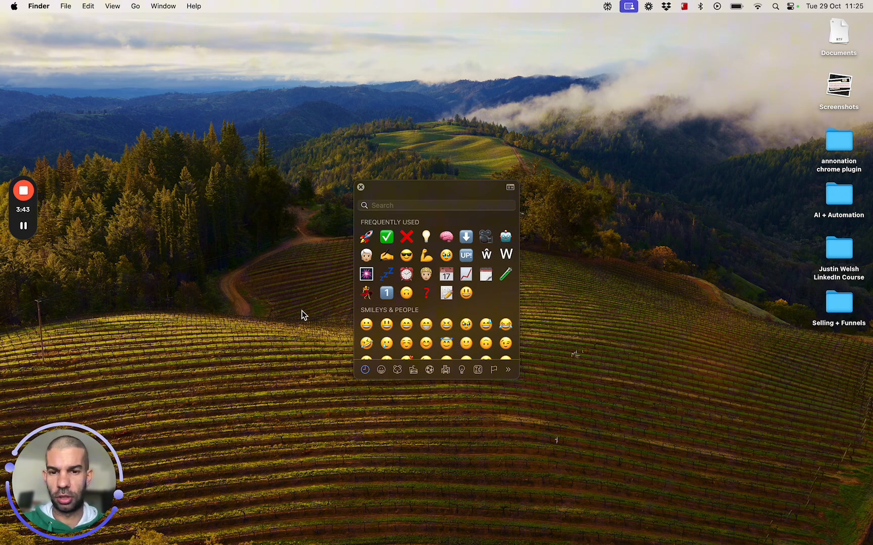
mouse_move(361, 194)
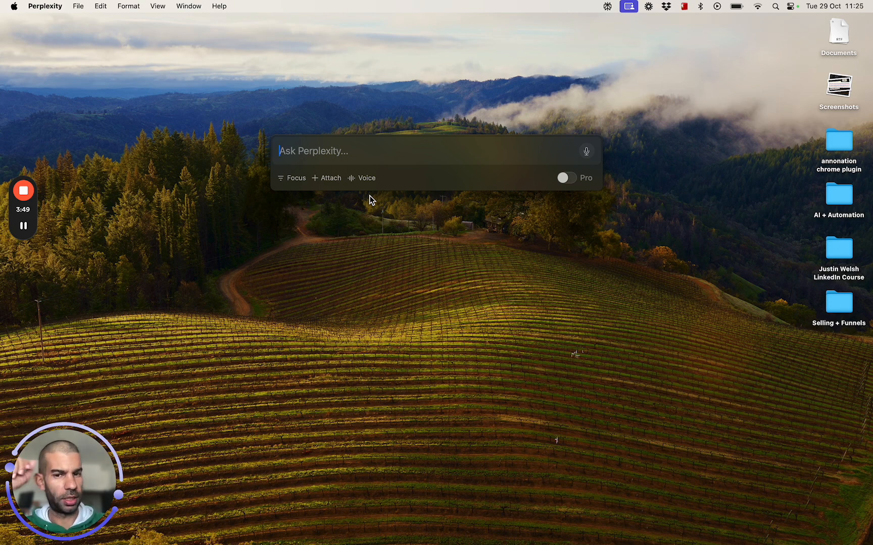
mouse_move(568, 195)
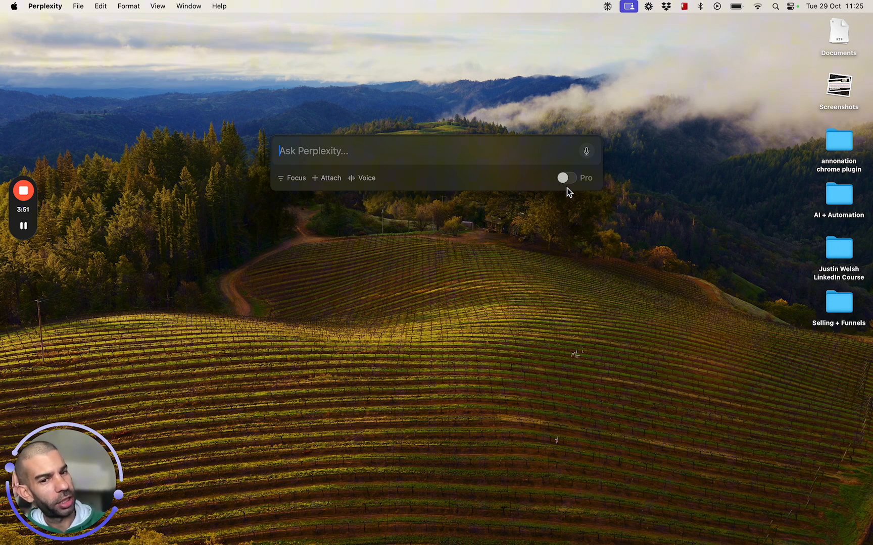
left_click(567, 177)
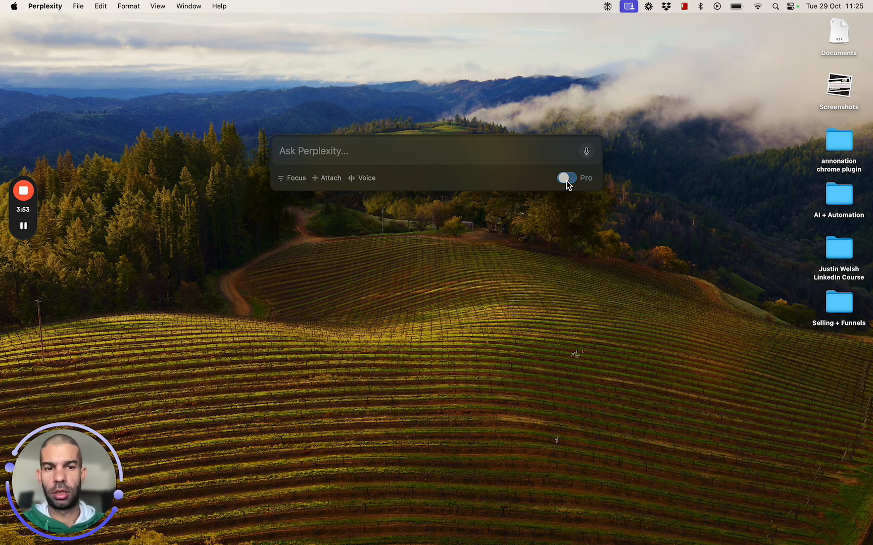
left_click(566, 178)
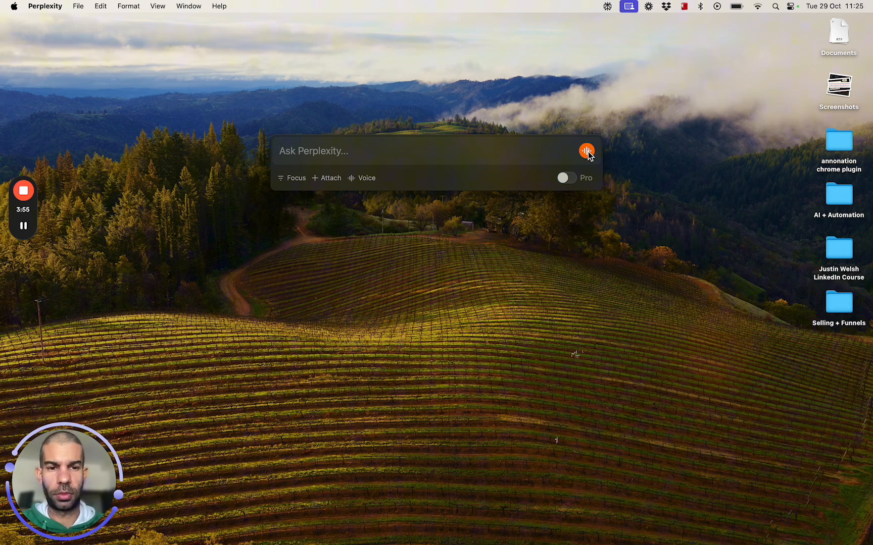
left_click(587, 151)
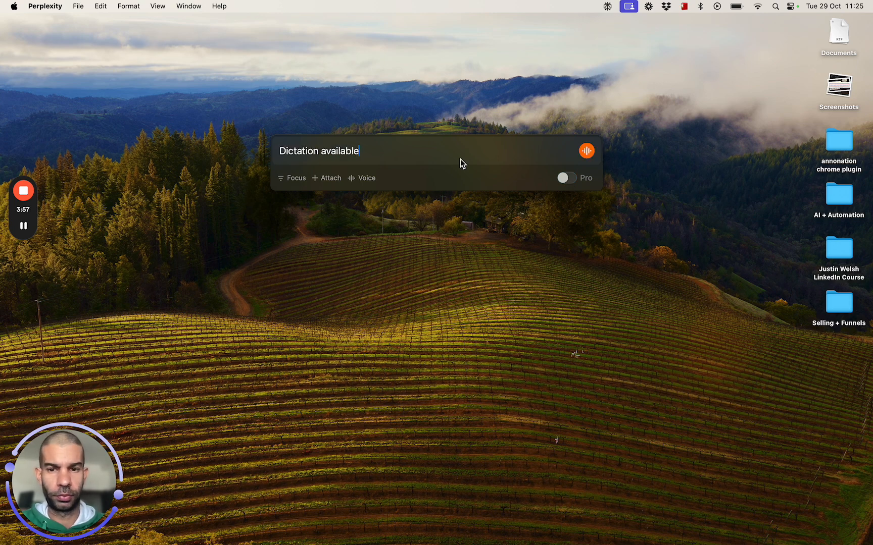